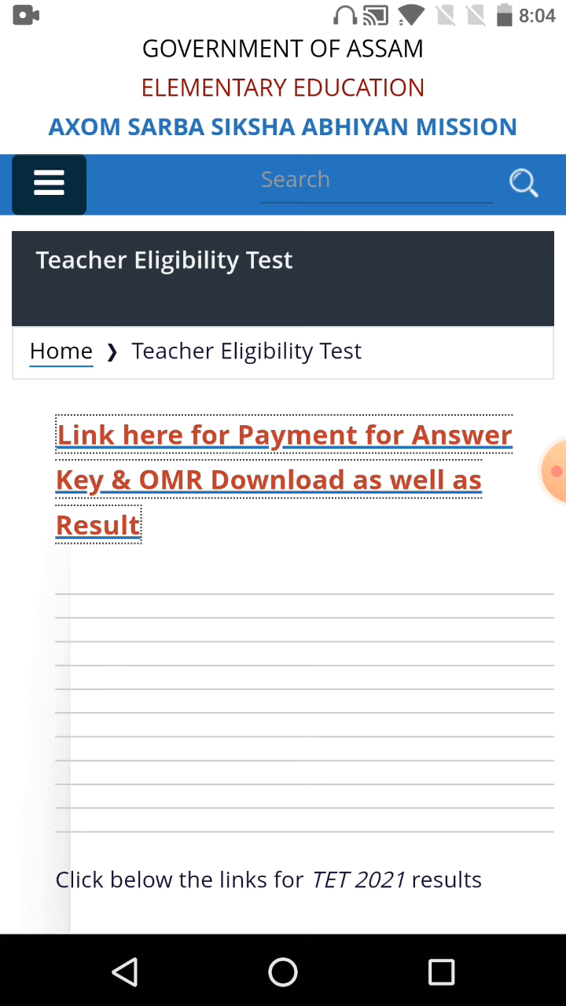
# Step: Follow the Answer Key & OMR payment link and accept the external-website redirect
pyautogui.scroll(-3)
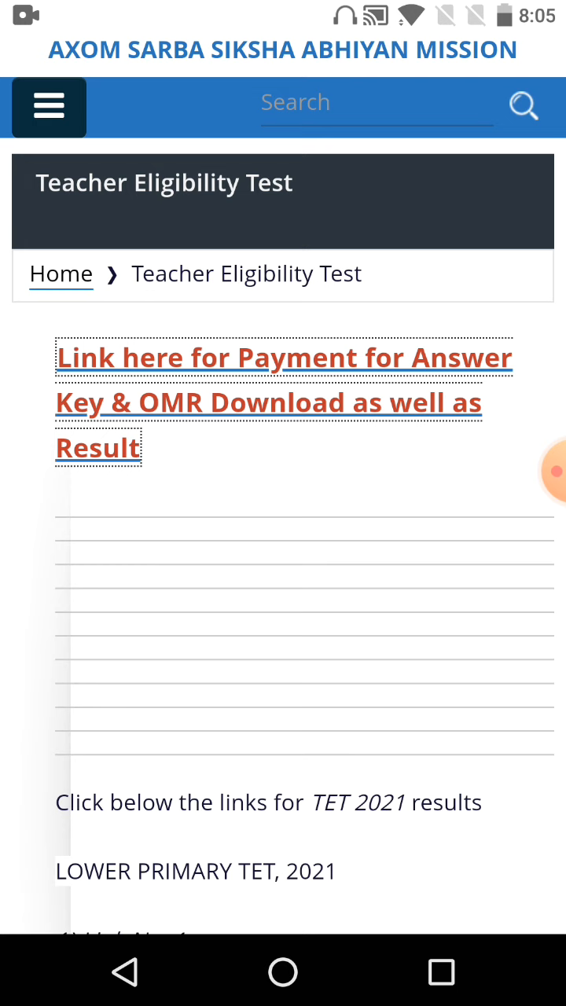
pyautogui.scroll(-3)
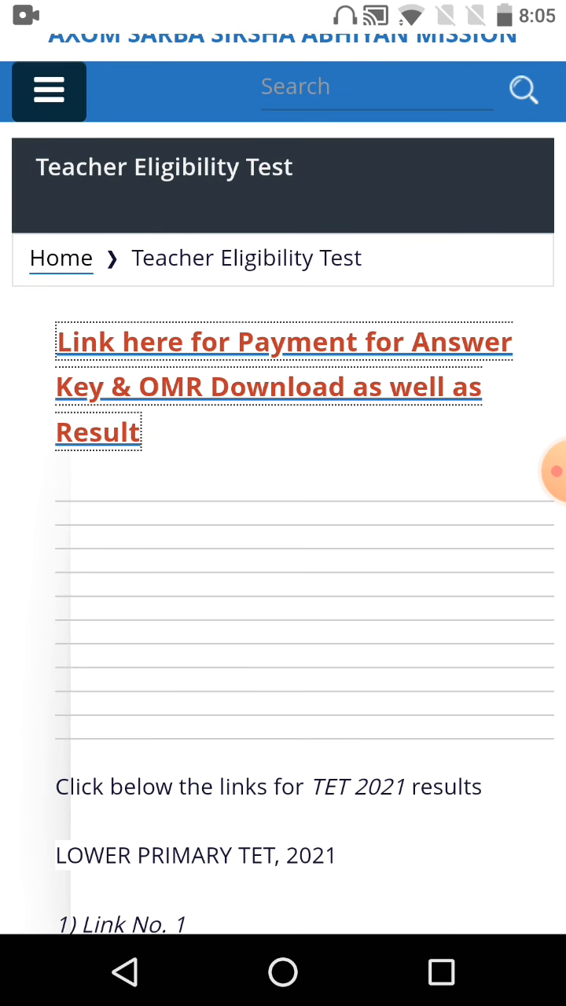
pyautogui.click(283, 341)
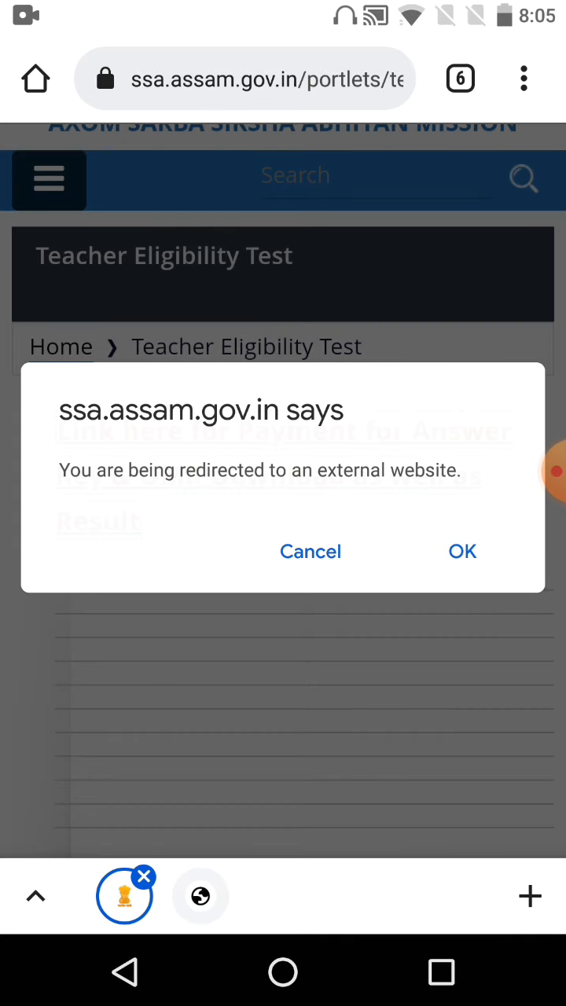
pyautogui.click(462, 550)
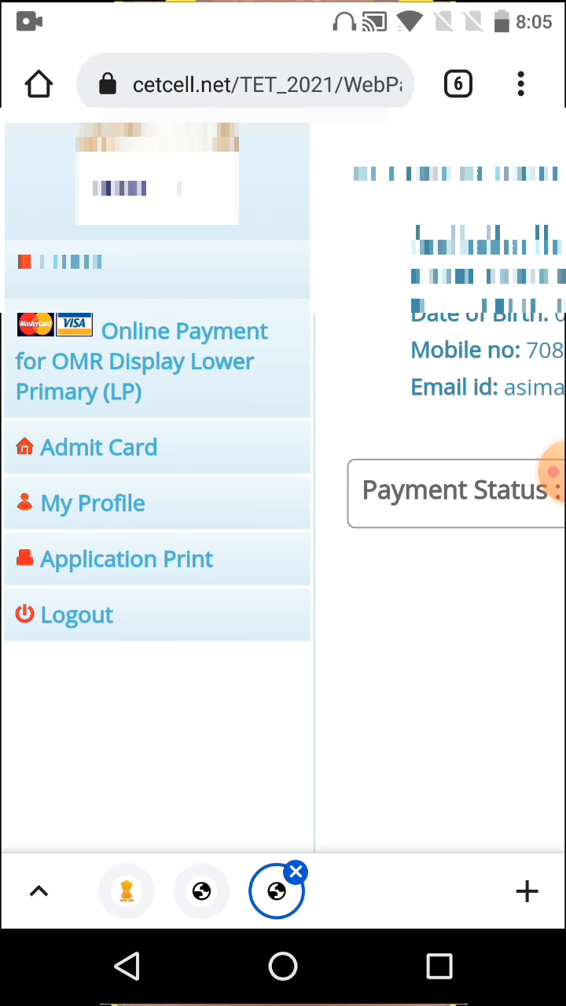
# Step: Start the Lower Primary OMR display payment and go for payment from the registration report
pyautogui.click(158, 361)
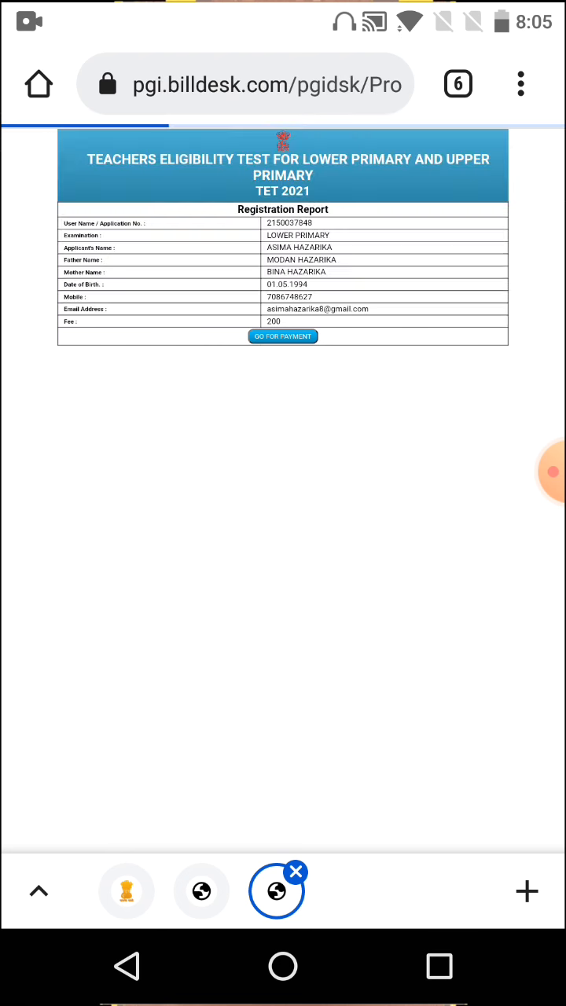
pyautogui.click(283, 336)
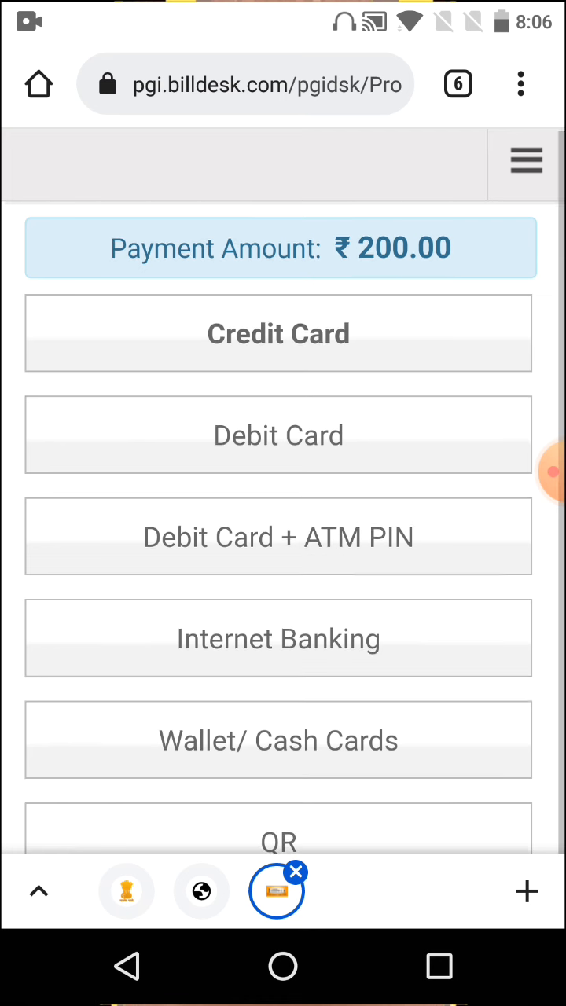
# Step: Pay by BHIM UPI and accept the ₹200.00 total with zero convenience fee
pyautogui.scroll(-3)
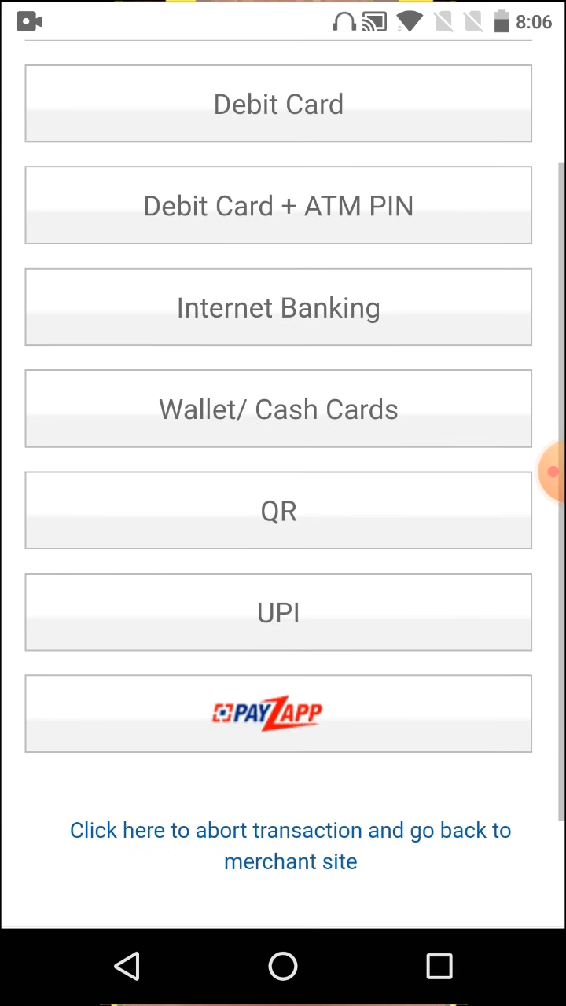
pyautogui.click(278, 613)
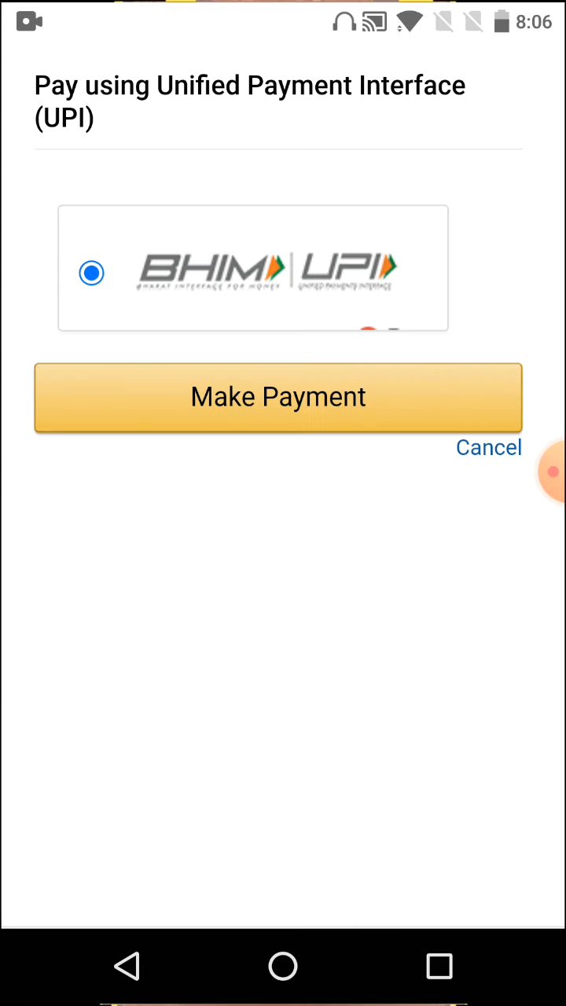
pyautogui.click(279, 396)
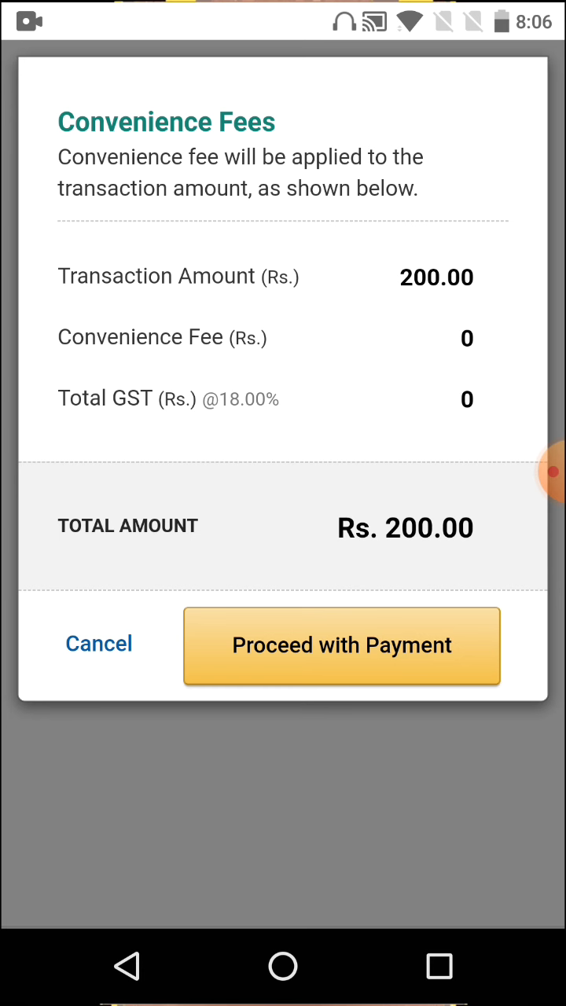
pyautogui.click(341, 644)
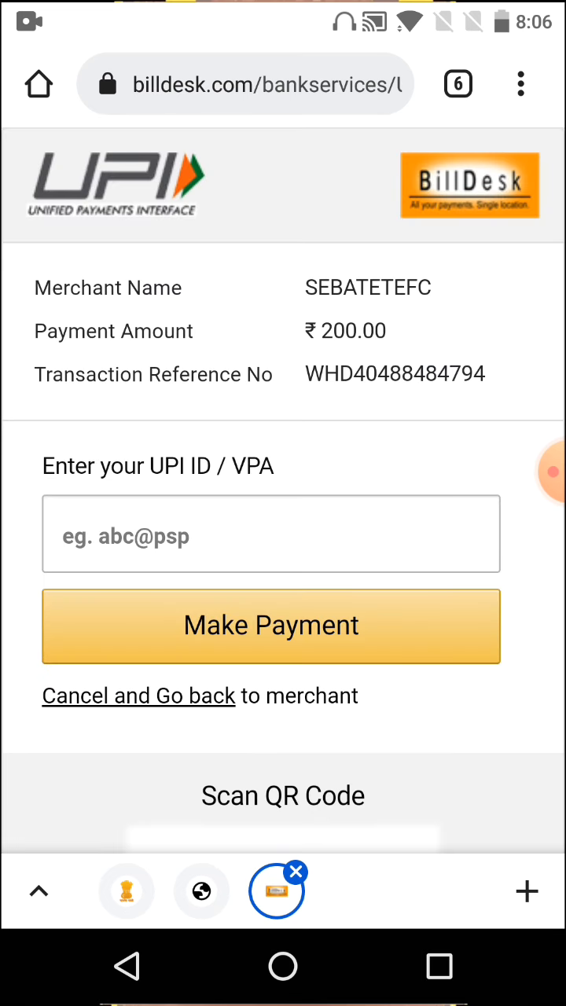
pyautogui.click(270, 533)
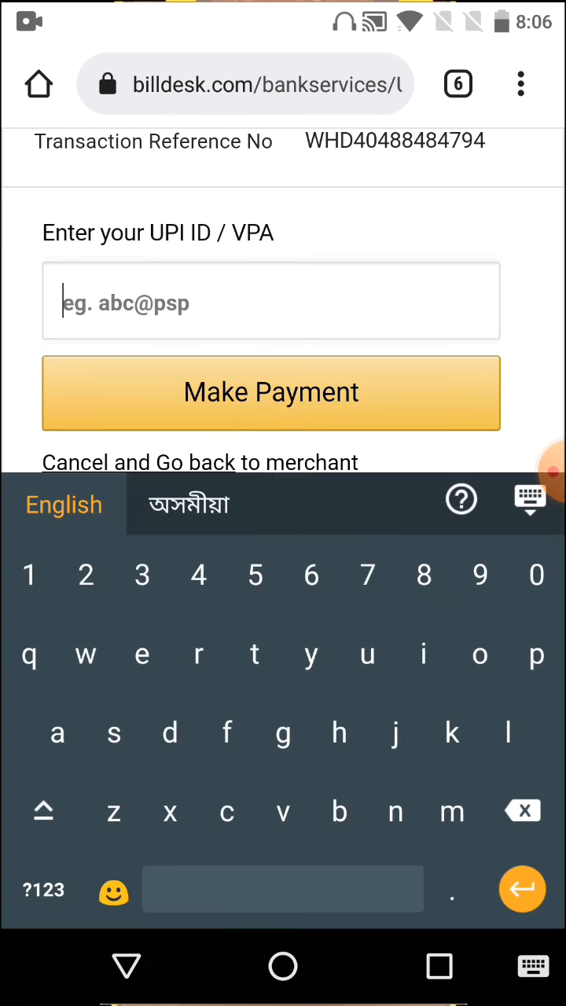
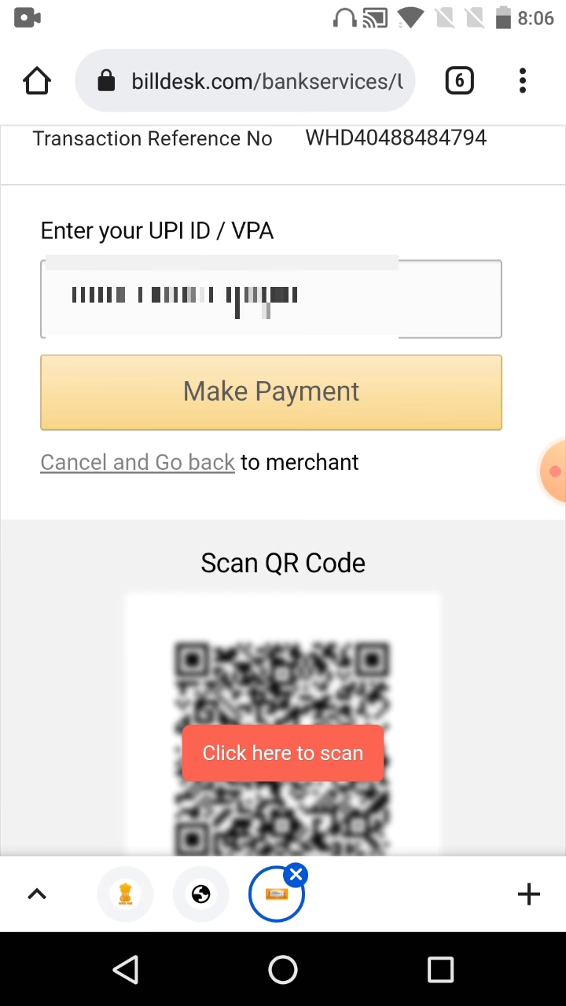
pyautogui.click(270, 392)
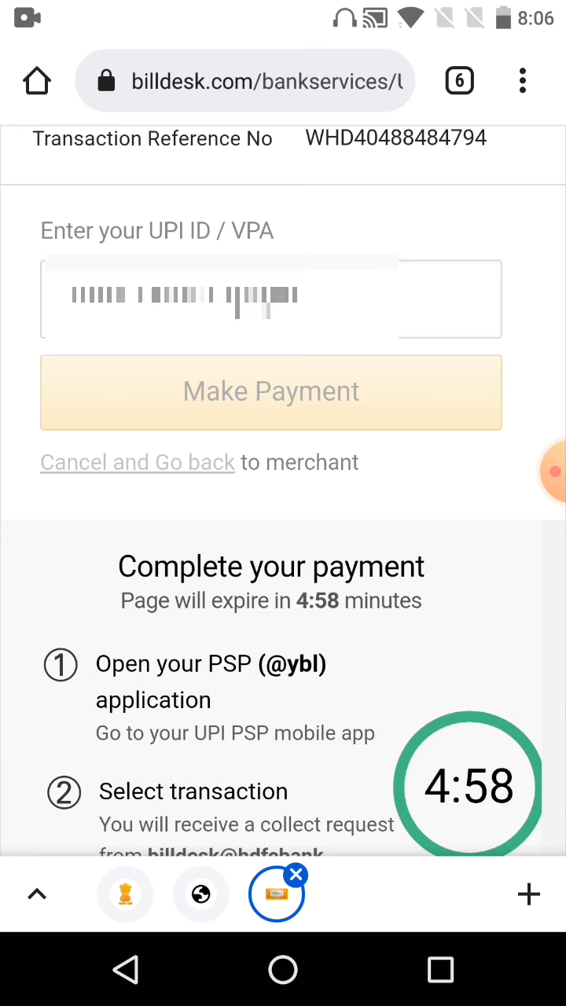
pyautogui.click(270, 392)
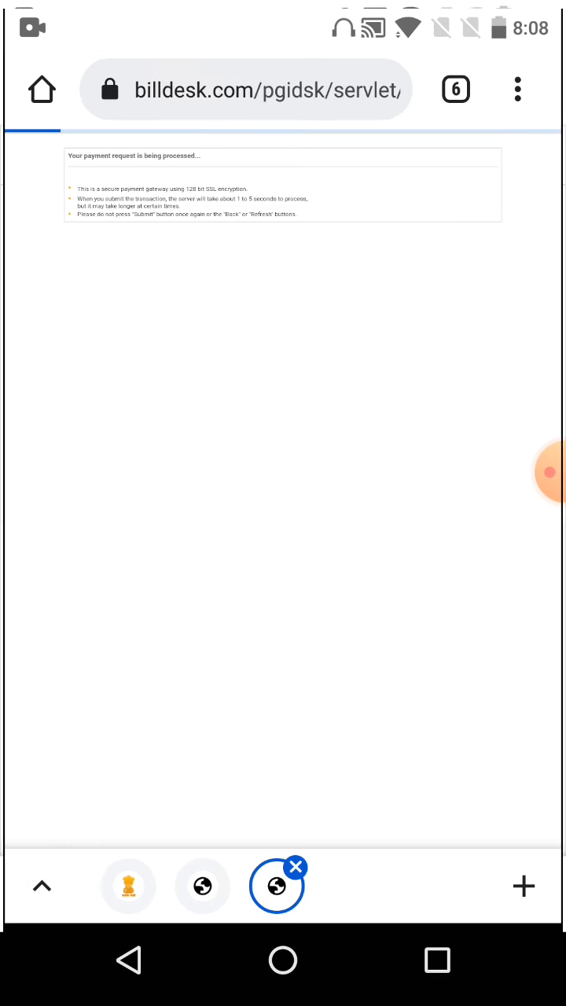